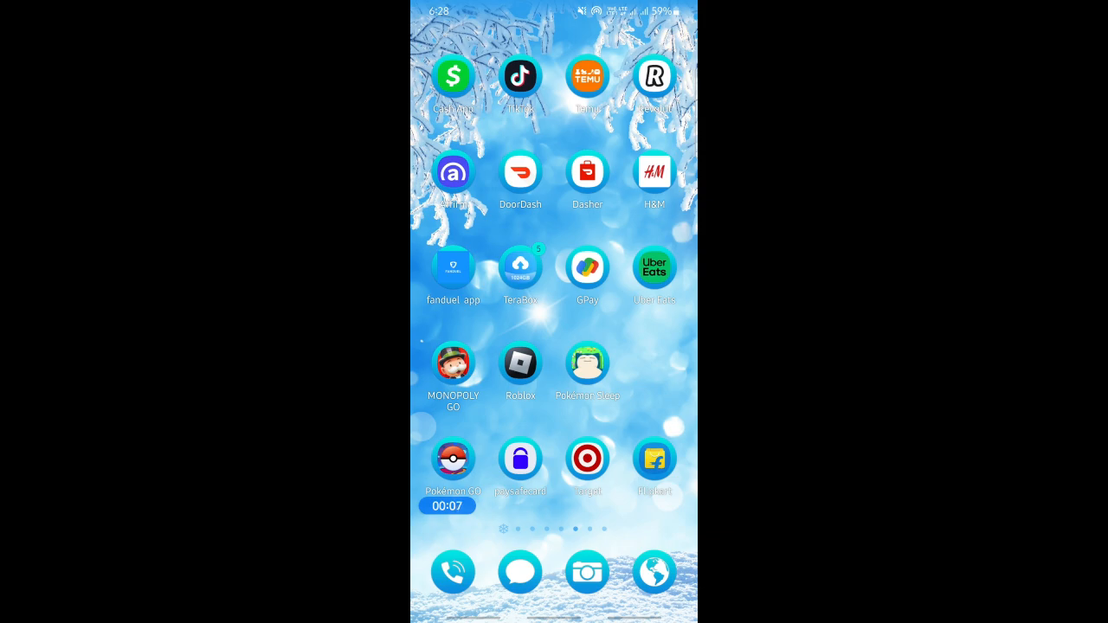
# Step: Launch the Temu app and browse the home feed of holiday and lightning deals
pyautogui.hscroll(-3)
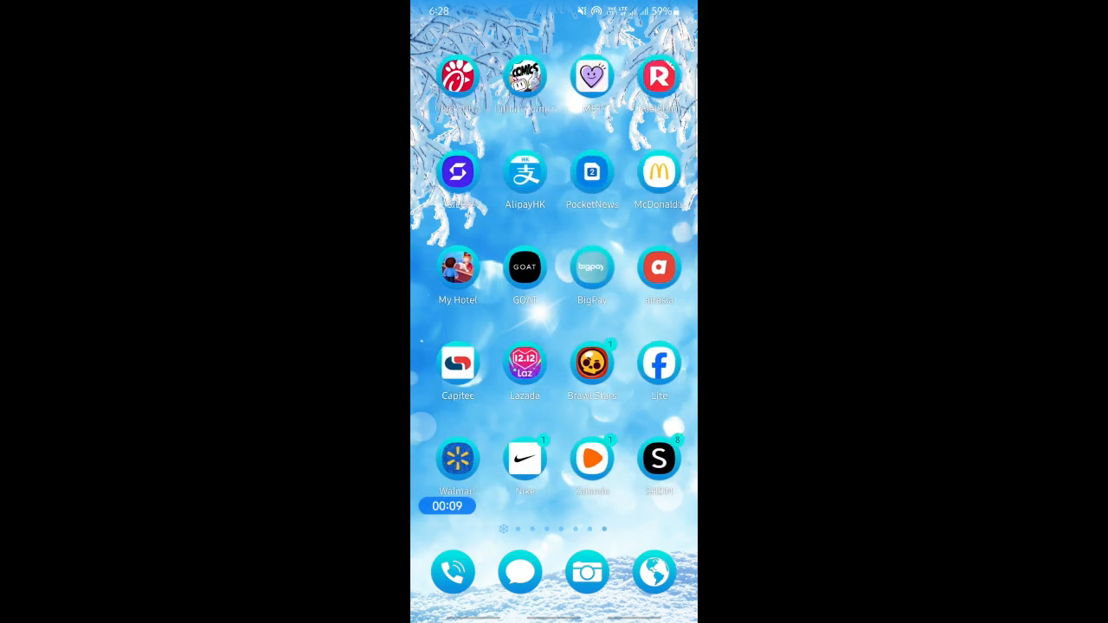
pyautogui.hscroll(-3)
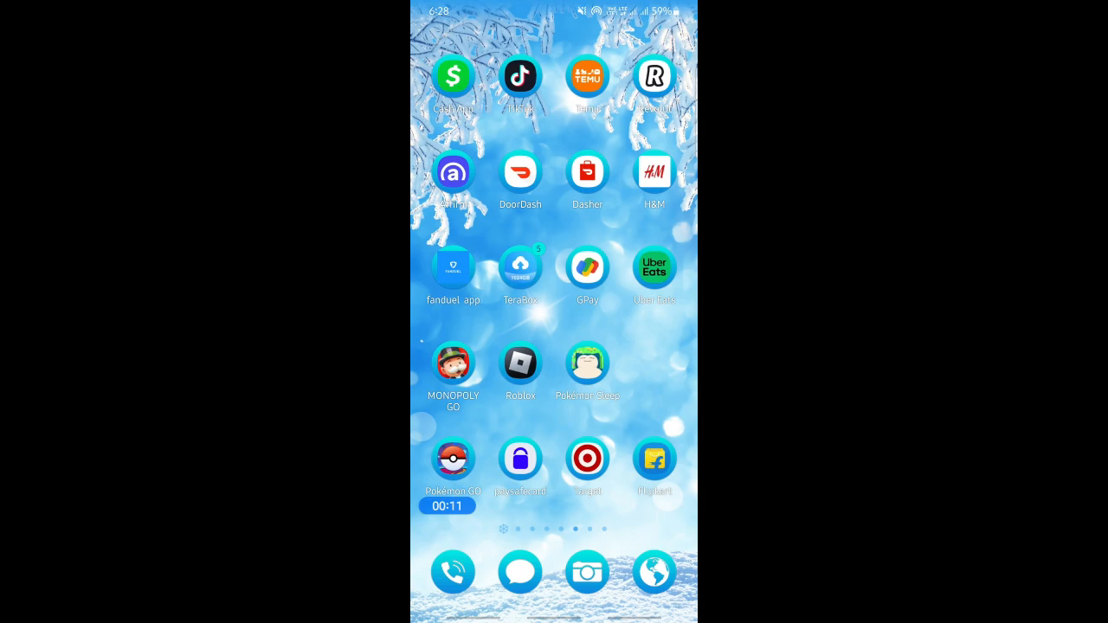
pyautogui.click(587, 76)
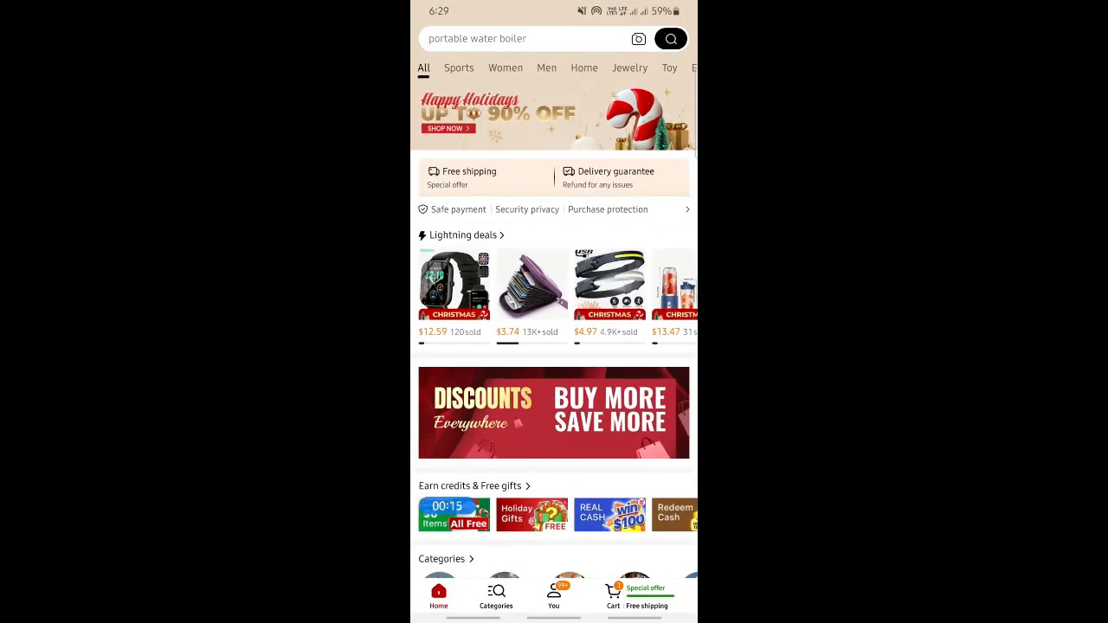
pyautogui.scroll(-3)
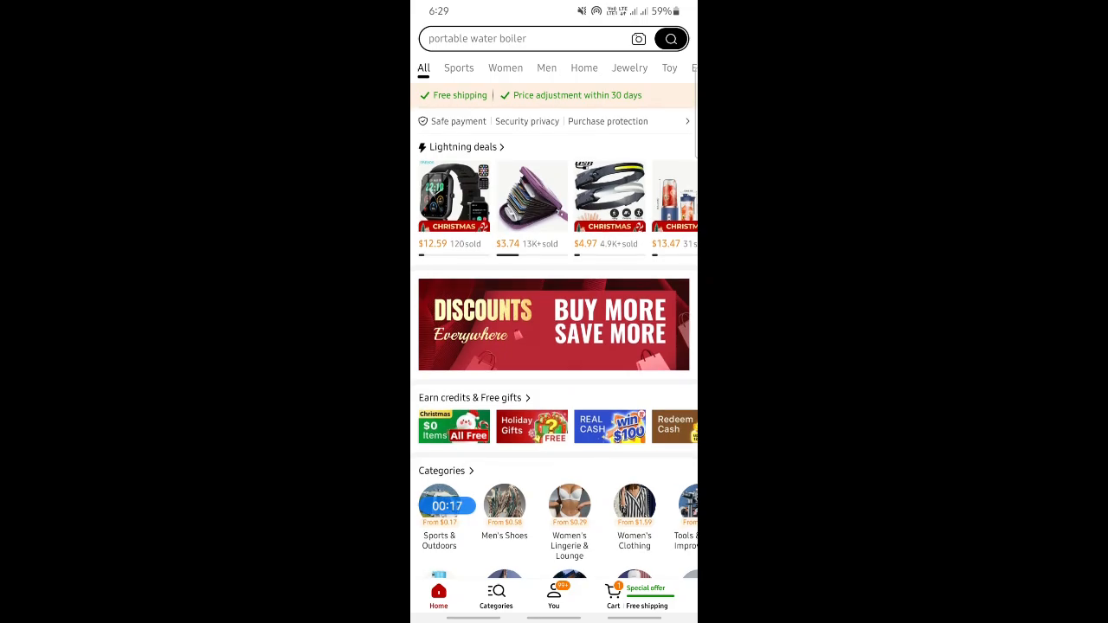
pyautogui.scroll(3)
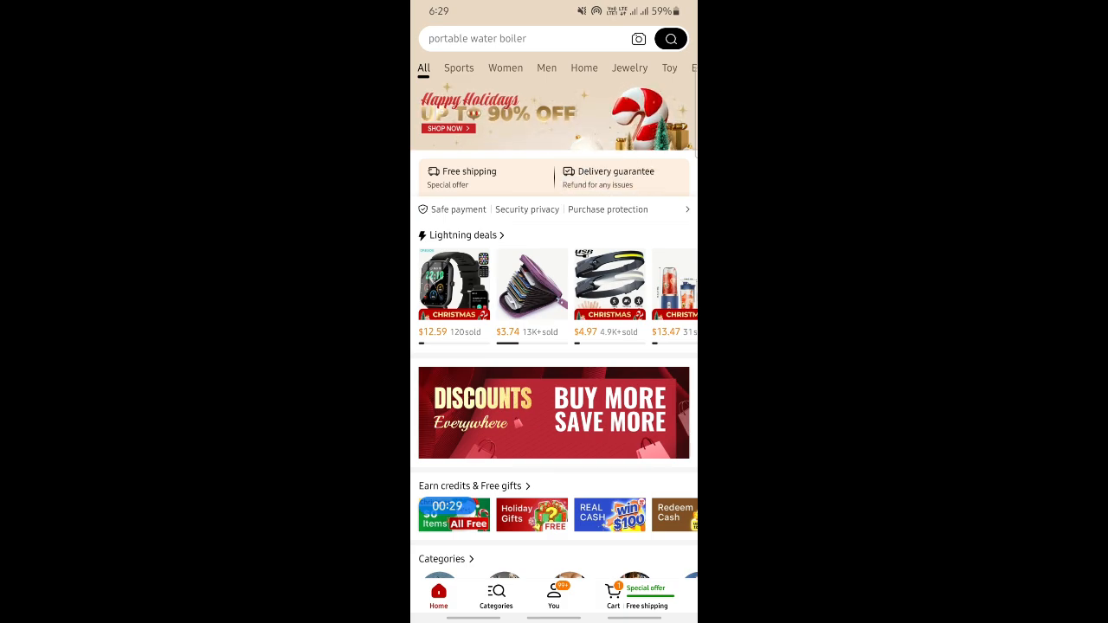
pyautogui.scroll(-3)
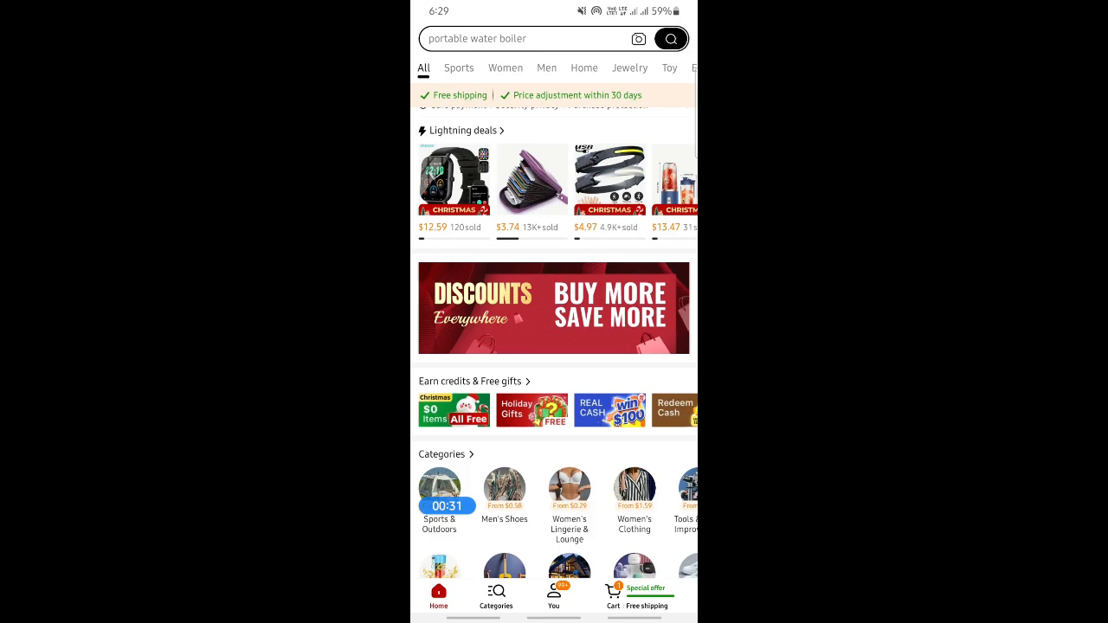
# Step: Start checkout from the cart holding the $24.58 portable electric kettle
pyautogui.click(613, 593)
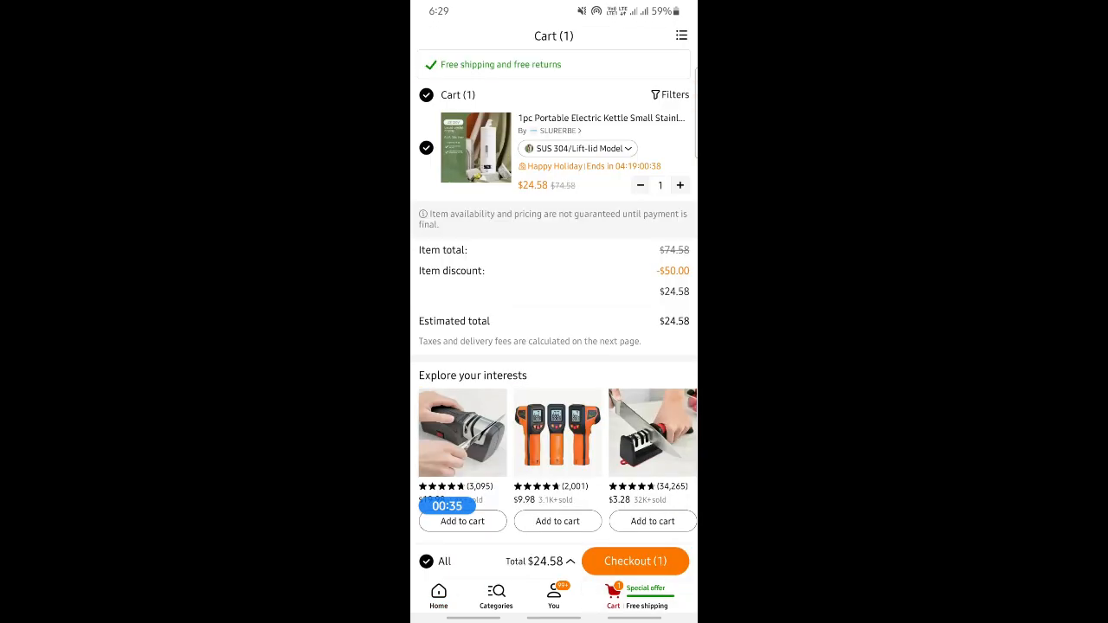
pyautogui.click(634, 561)
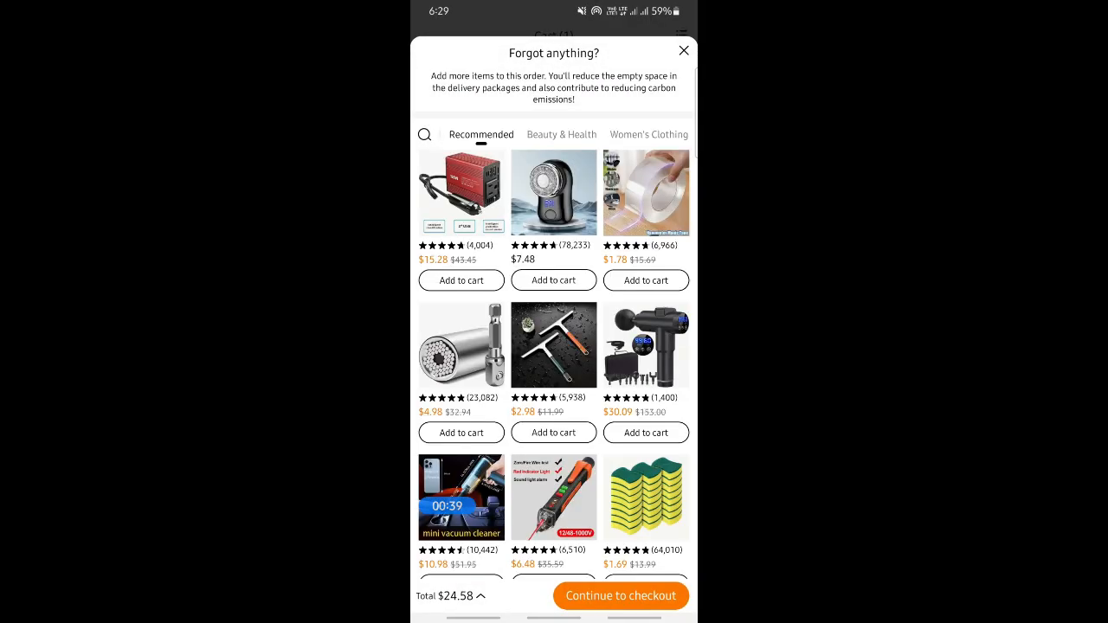
# Step: Skip the 'Forgot anything?' extras and choose Card as payment for the $26.42 order
pyautogui.click(620, 595)
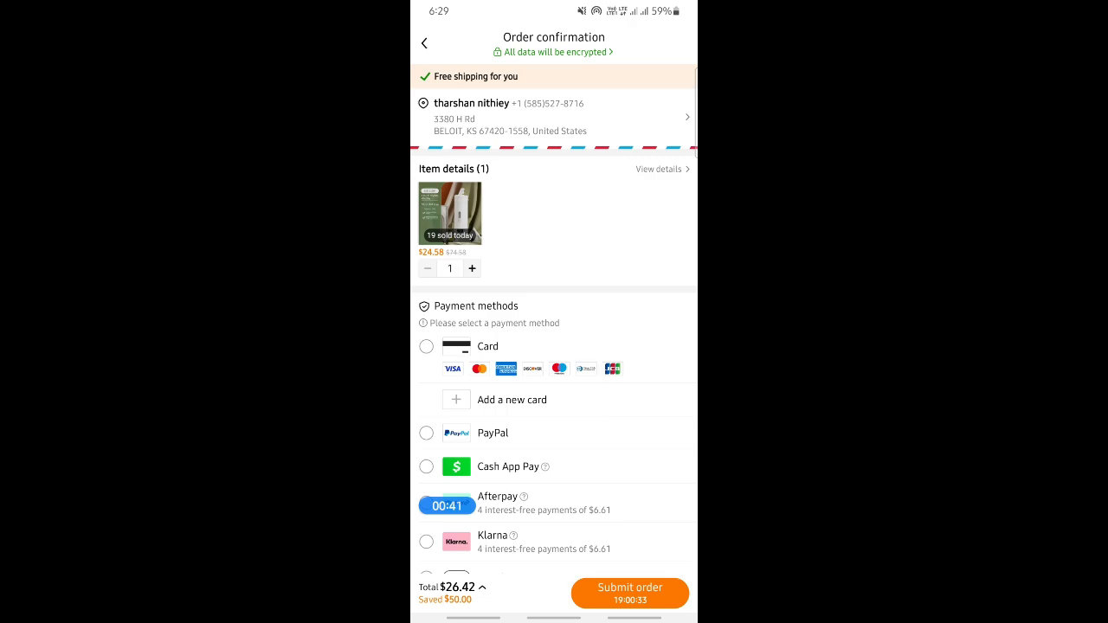
pyautogui.scroll(-3)
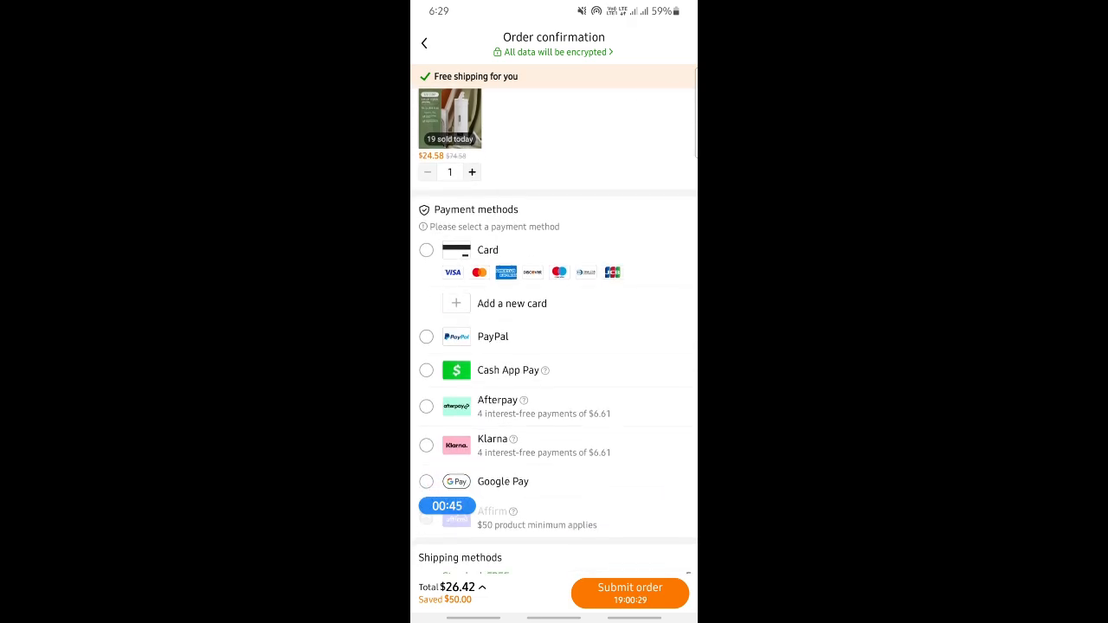
pyautogui.click(426, 250)
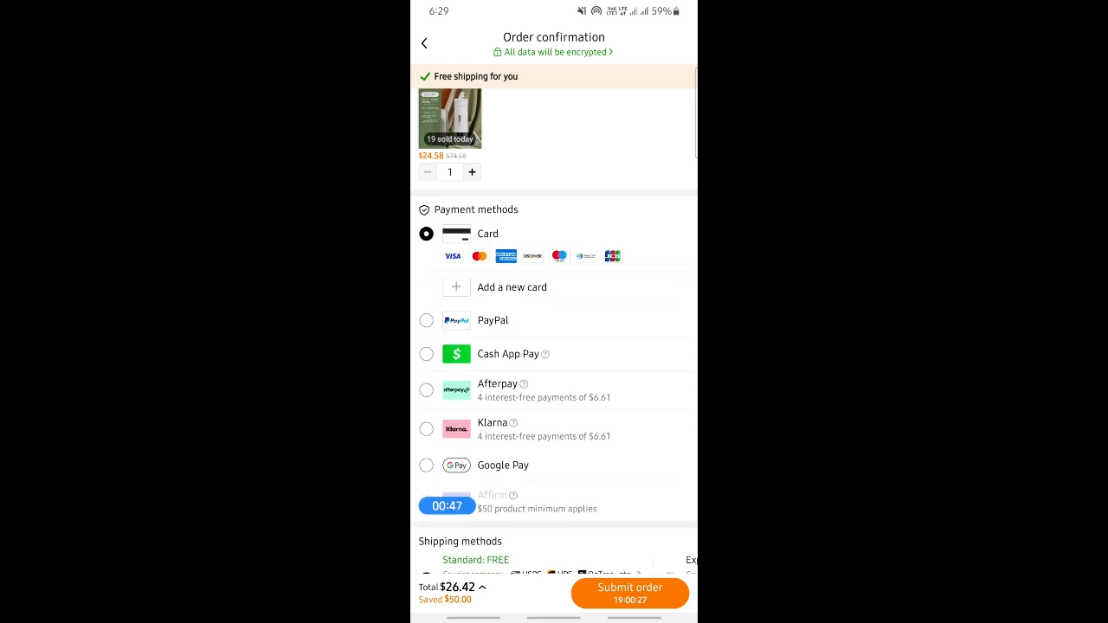